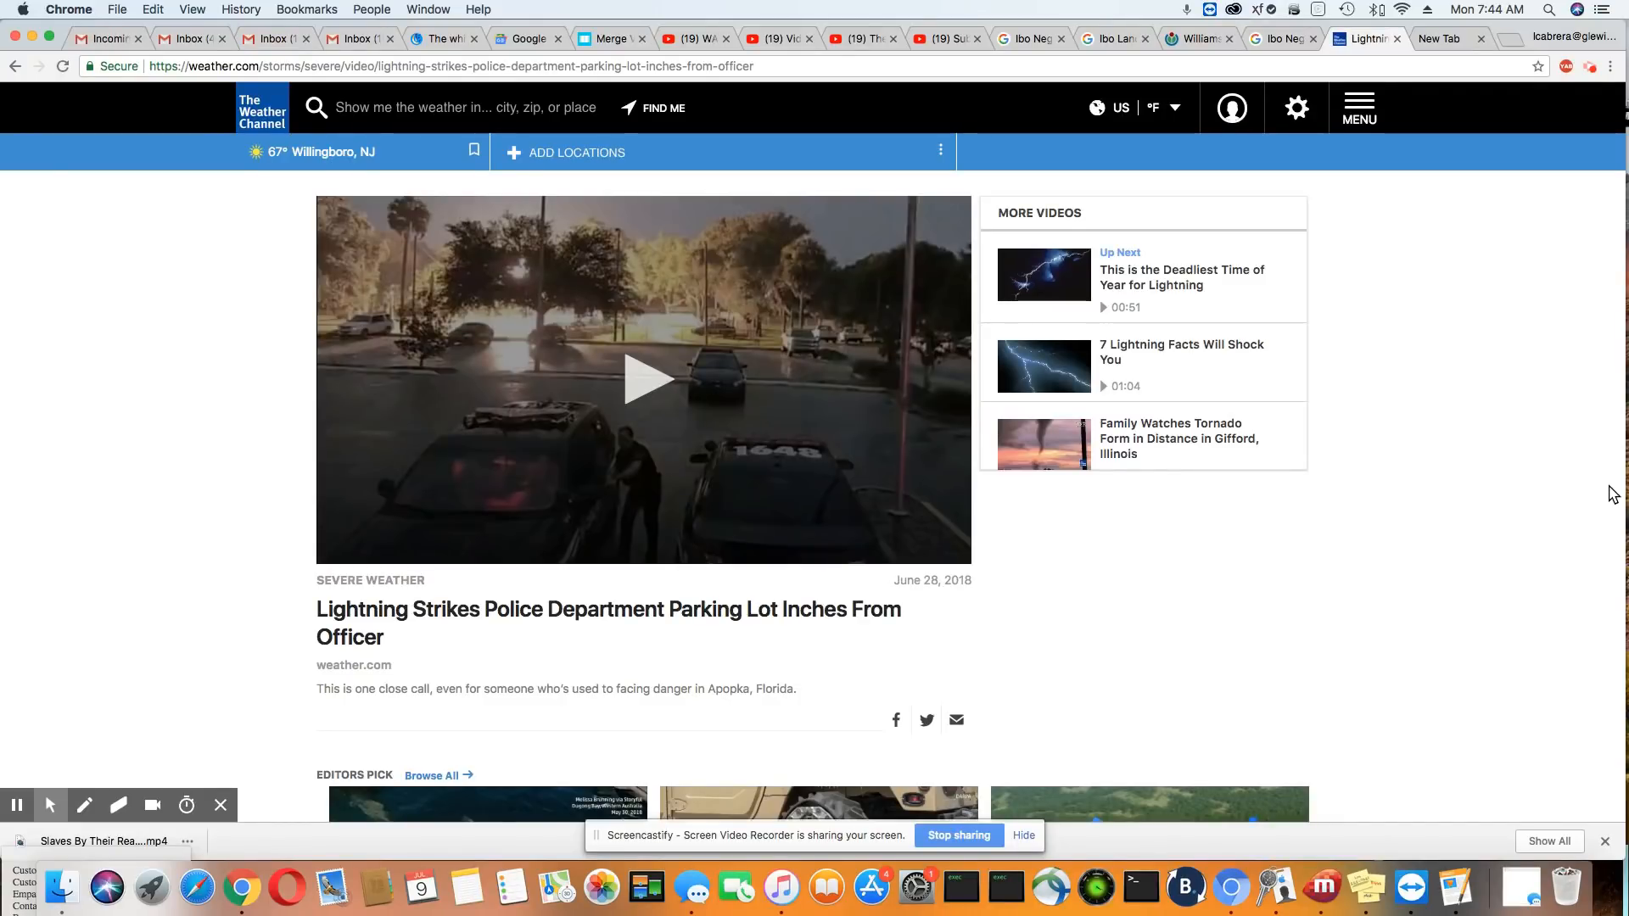
pyautogui.moveTo(665, 406)
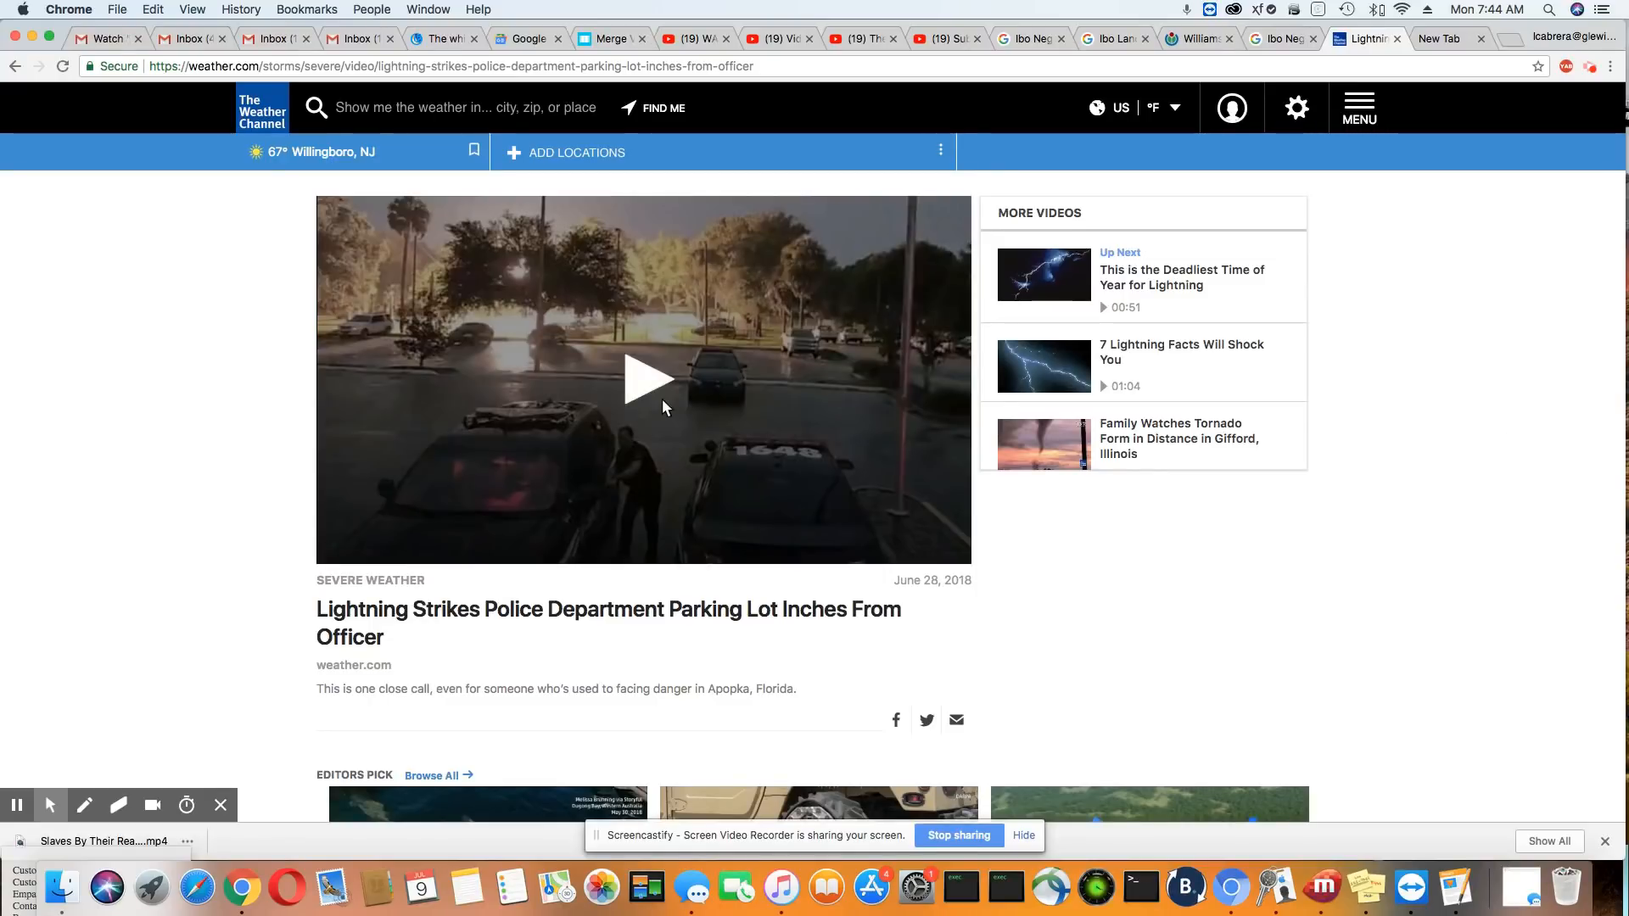
# Start playing the 'Lightning Strikes Police Department Parking Lot' video.
pyautogui.click(641, 378)
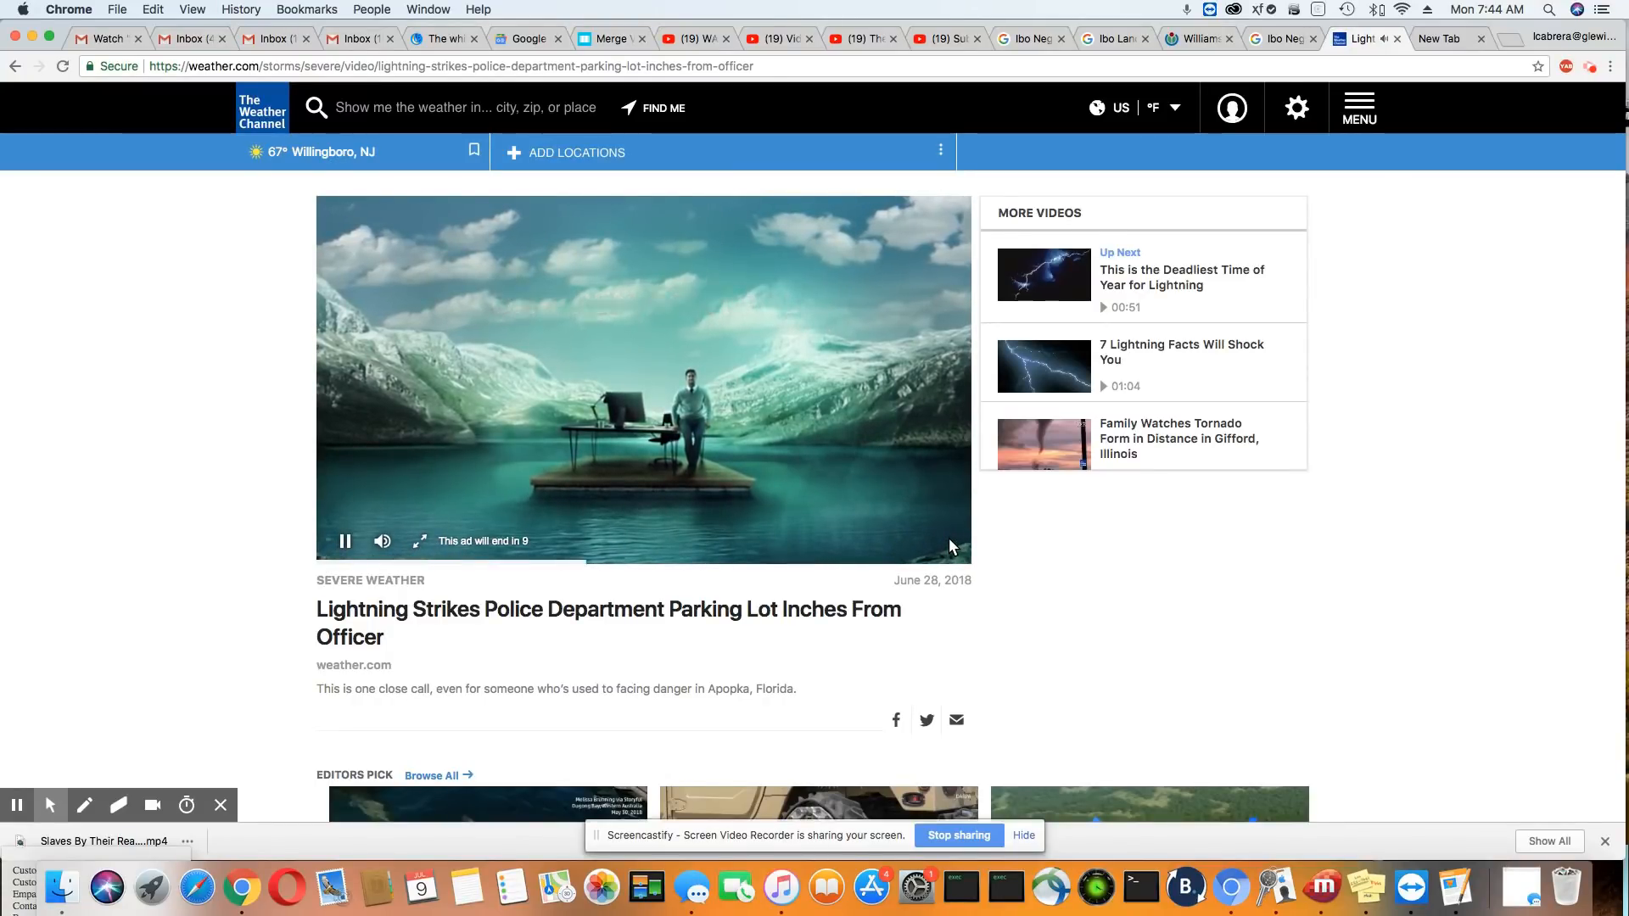
pyautogui.moveTo(1369, 571)
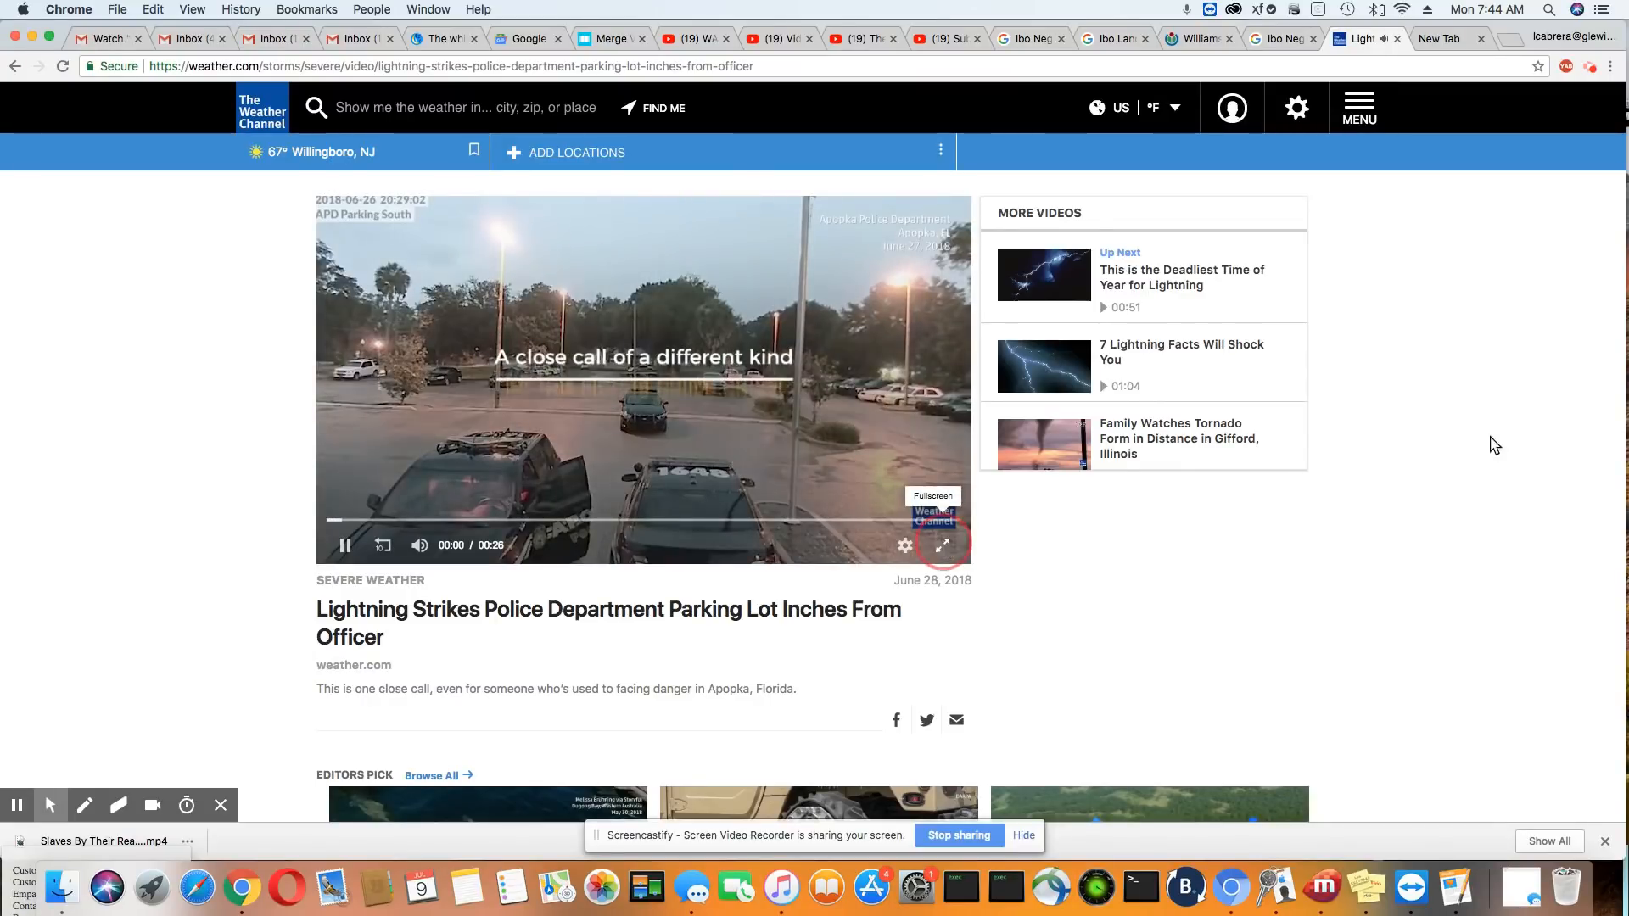
# Advance to the 'This is the Deadliest Time of Year for Lightning' video and return to its weather.com tab.
pyautogui.click(941, 545)
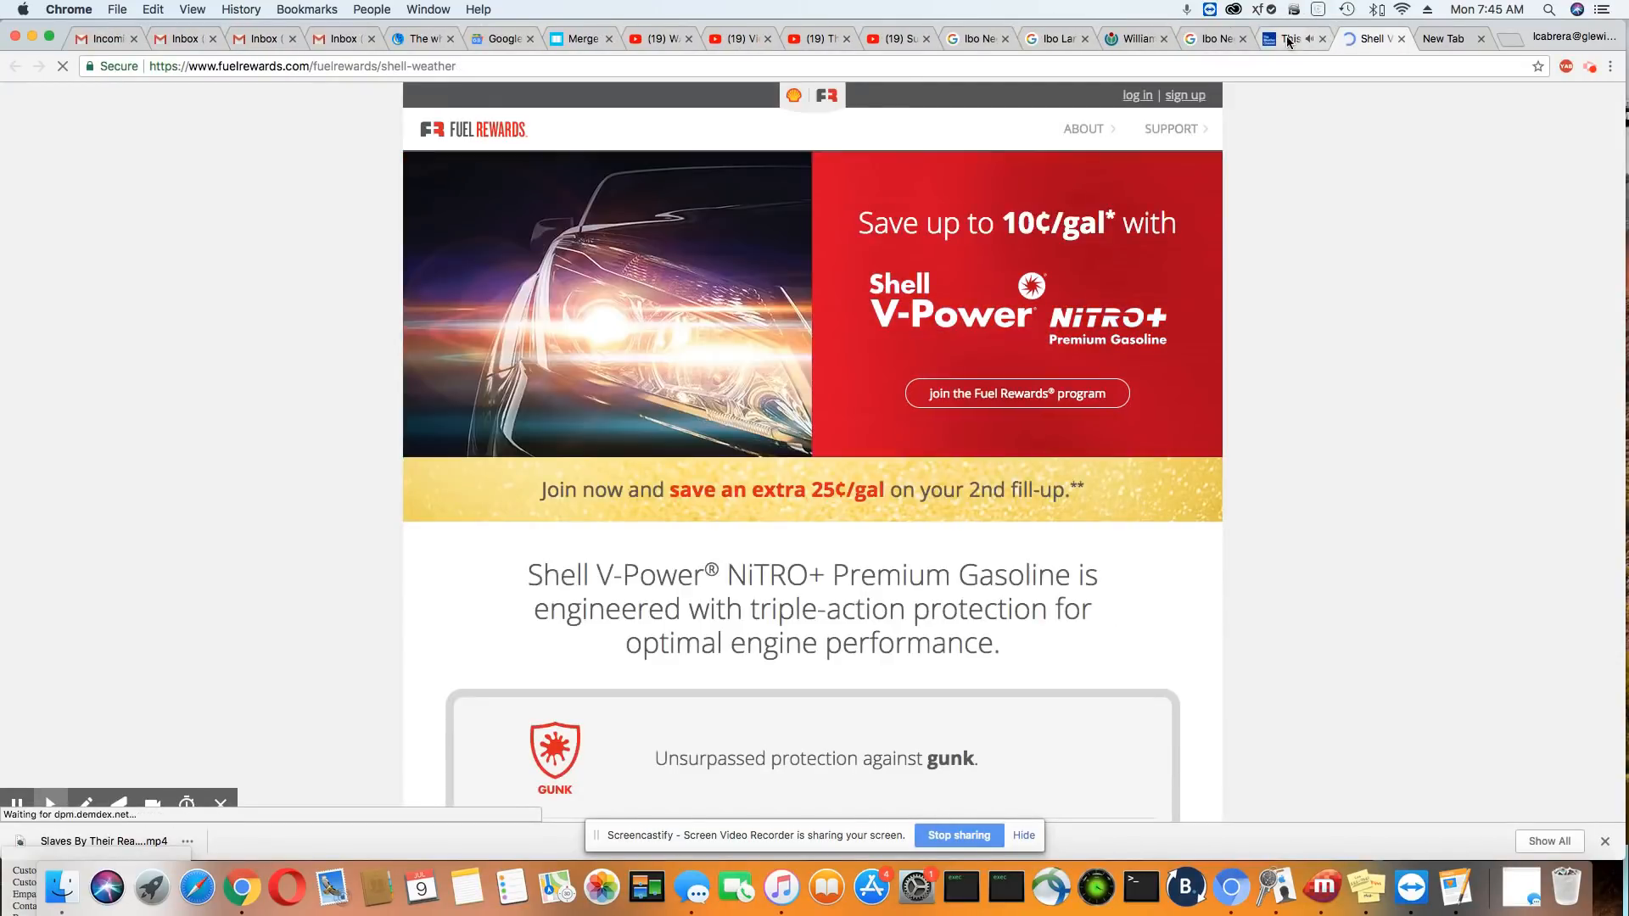
pyautogui.click(1289, 39)
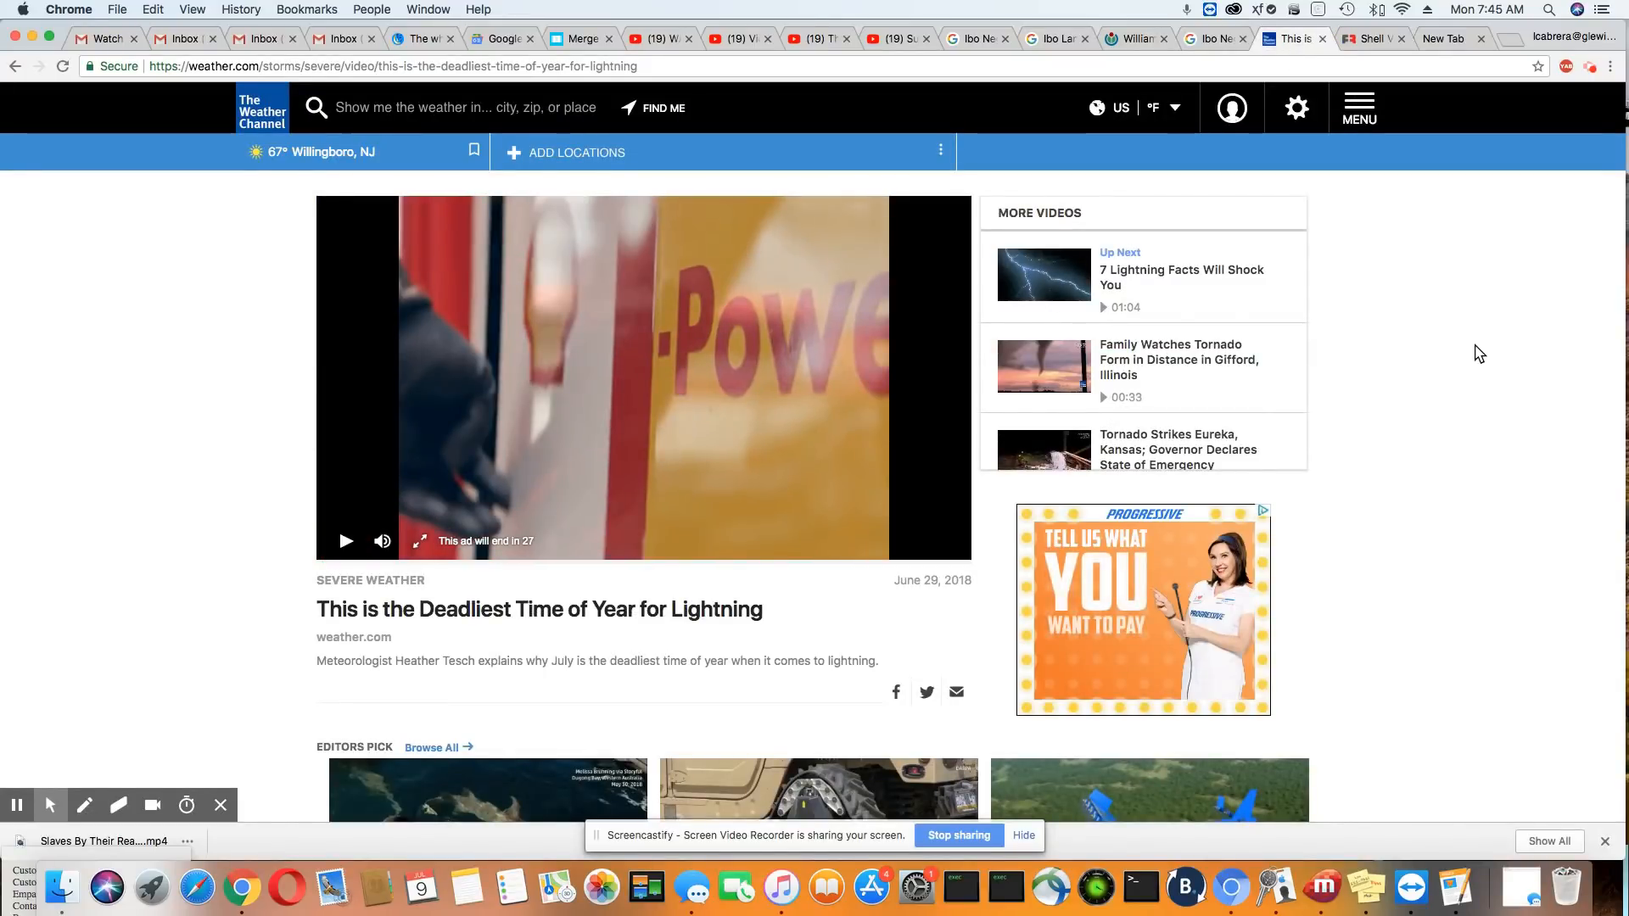